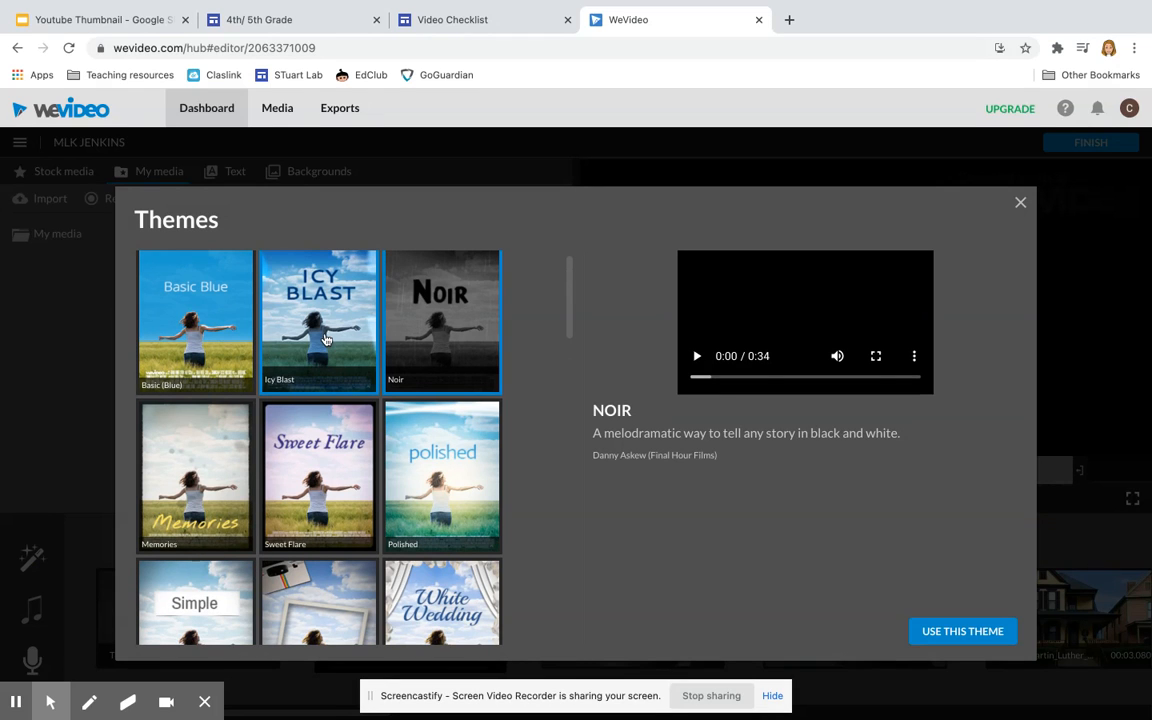
pyautogui.moveTo(338, 352)
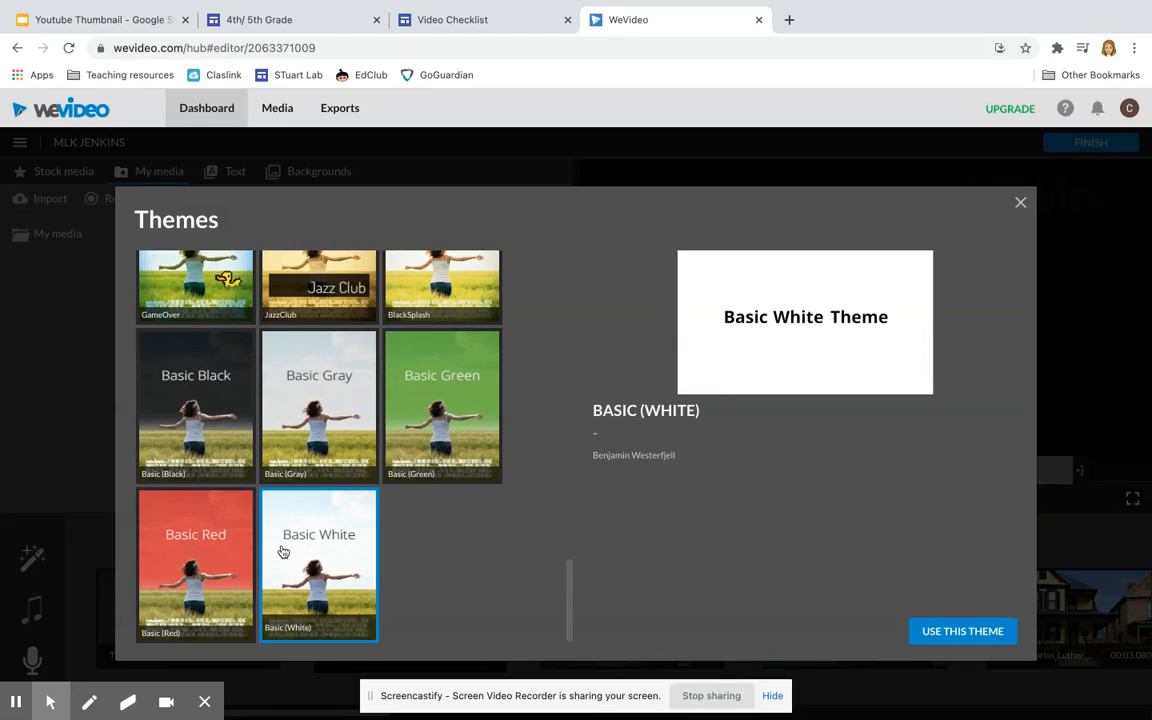
pyautogui.moveTo(445, 406)
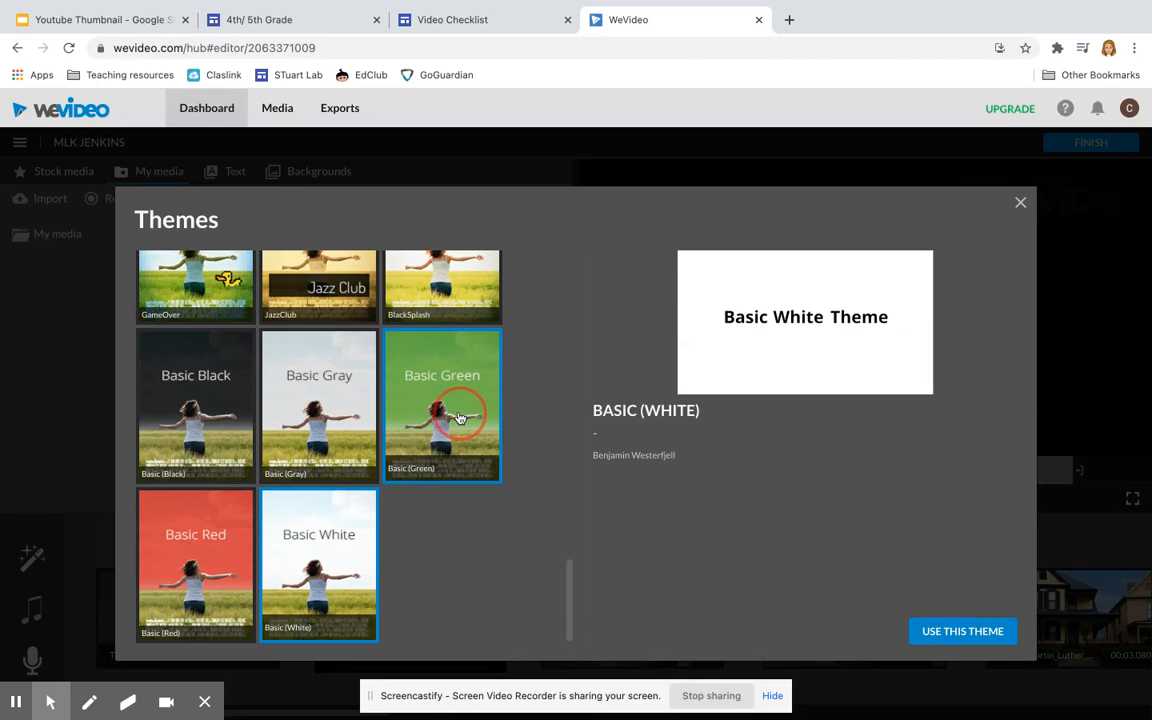
# Step: Scroll the theme gallery and preview the black-and-white Noir theme
pyautogui.scroll(-3)
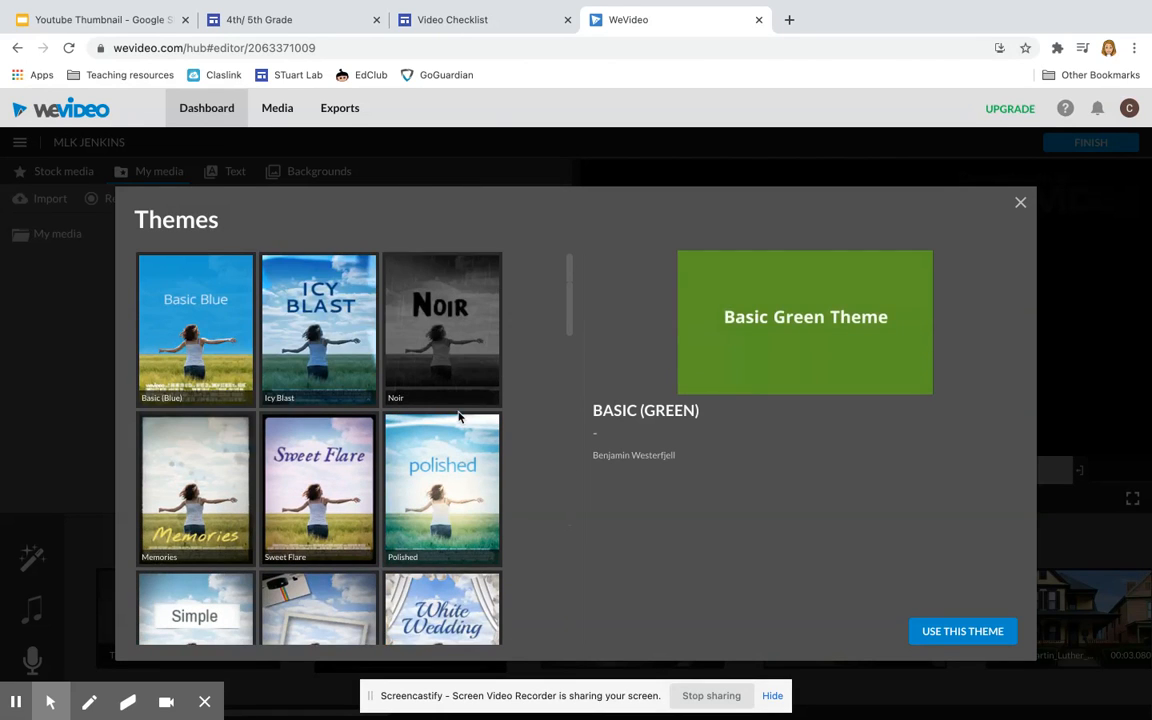
pyautogui.click(442, 328)
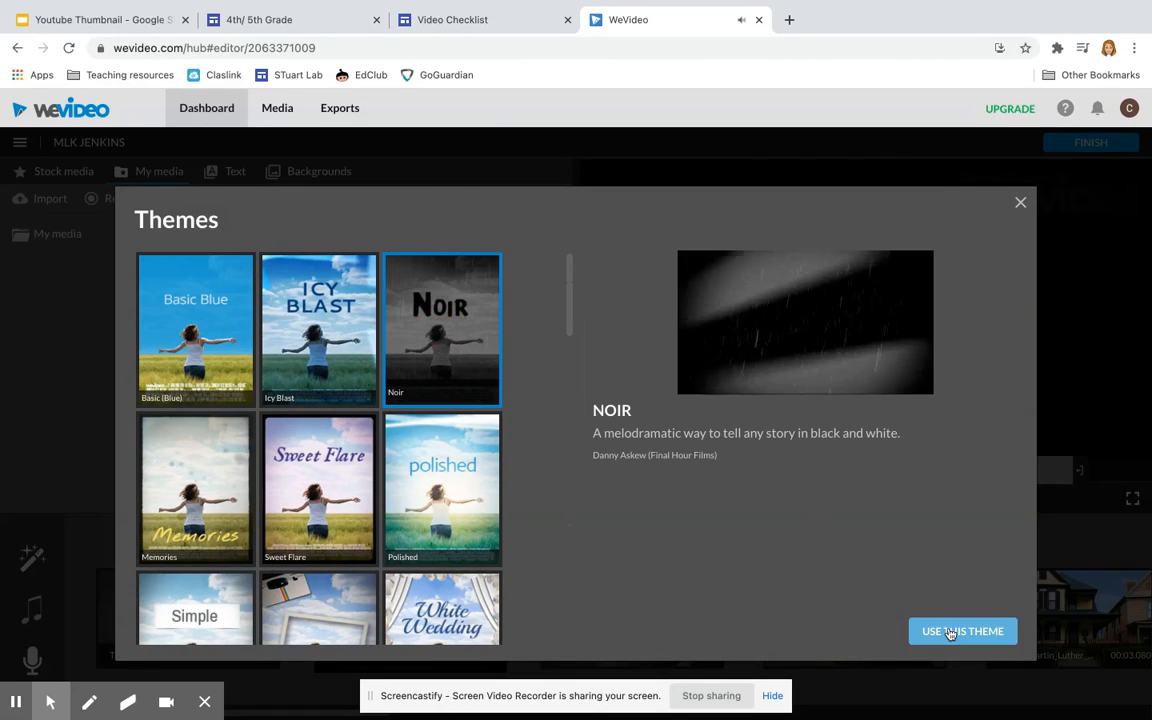
# Step: Apply the Noir theme, then play and pause the opening title clip in the preview
pyautogui.click(962, 631)
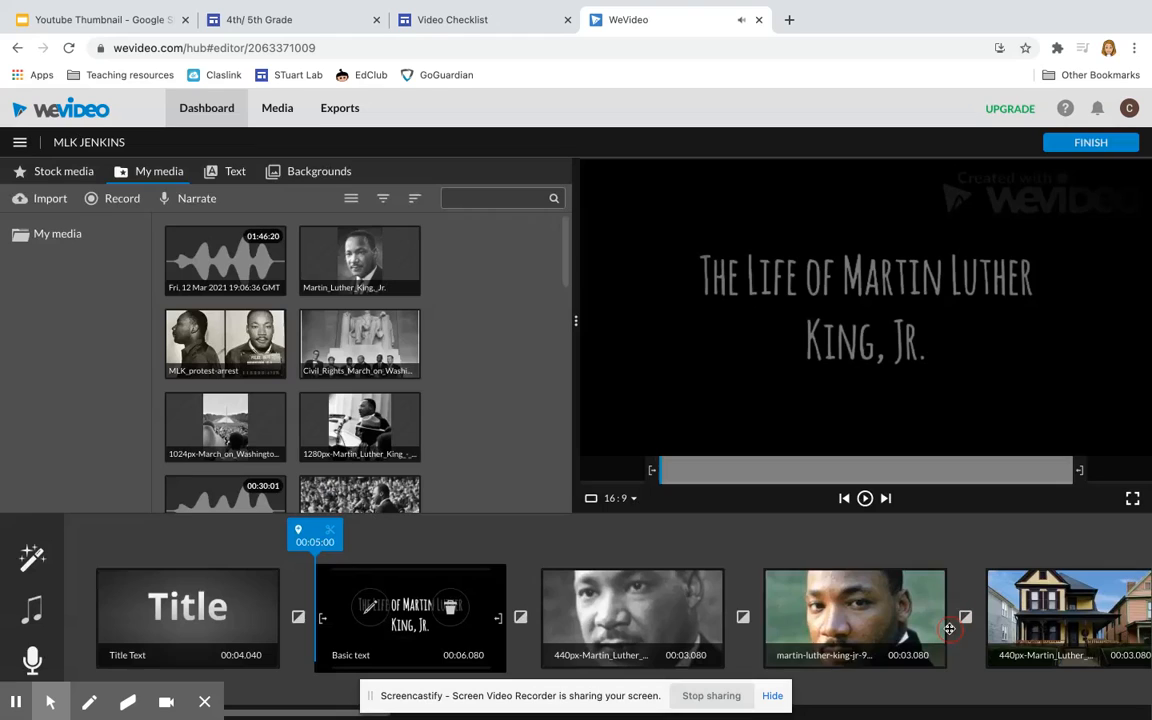
pyautogui.moveTo(143, 556)
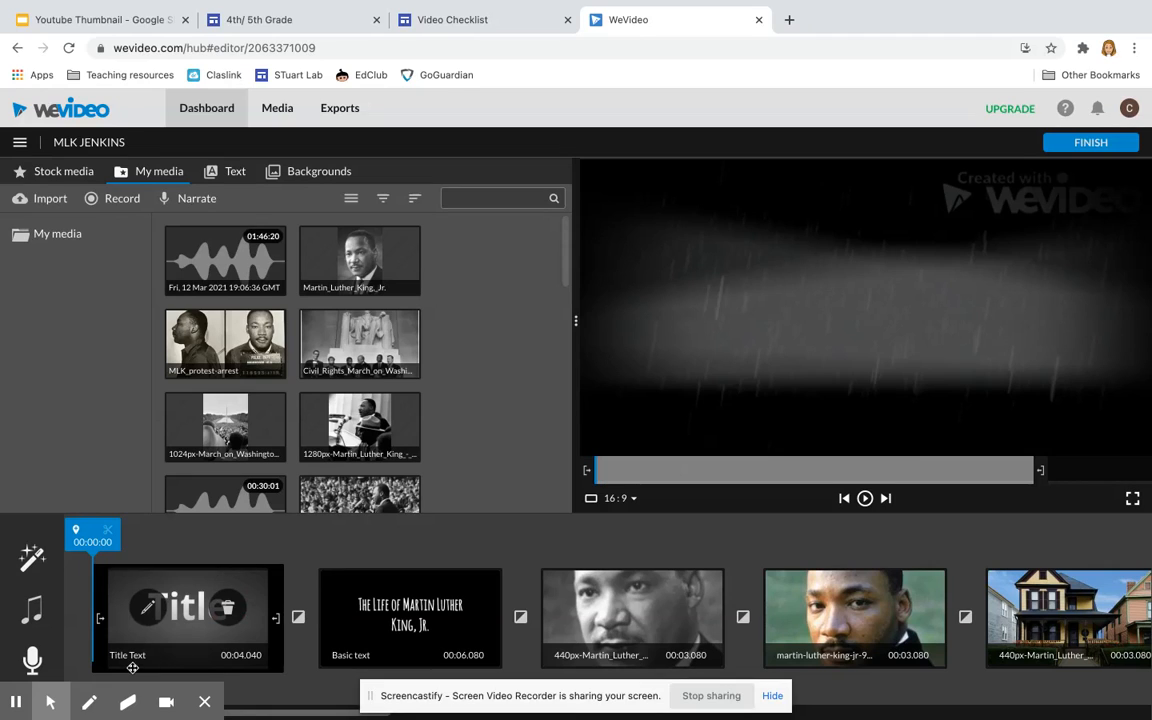
pyautogui.click(410, 617)
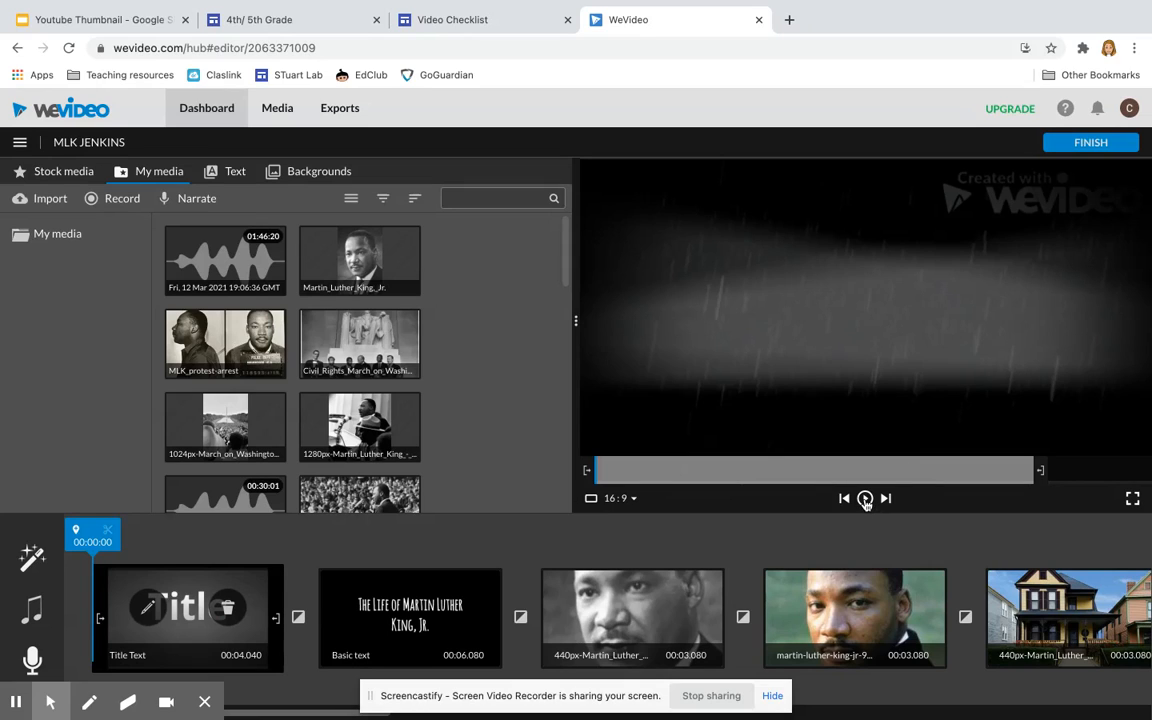
pyautogui.click(864, 499)
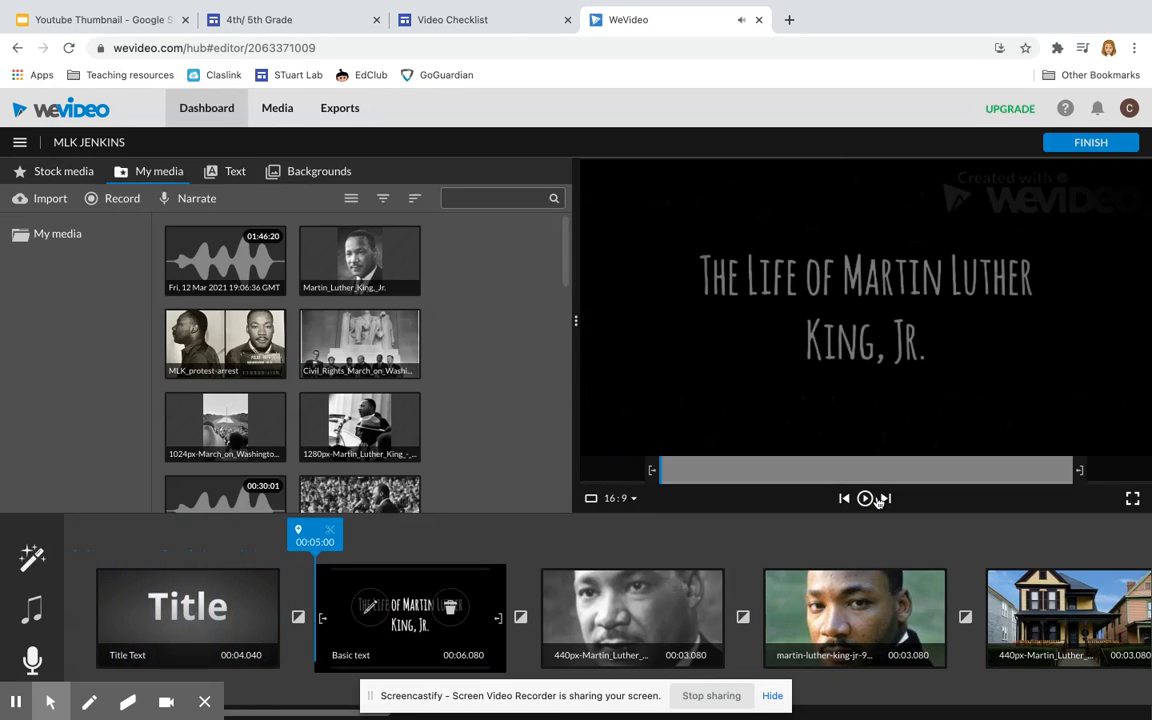
pyautogui.click(864, 499)
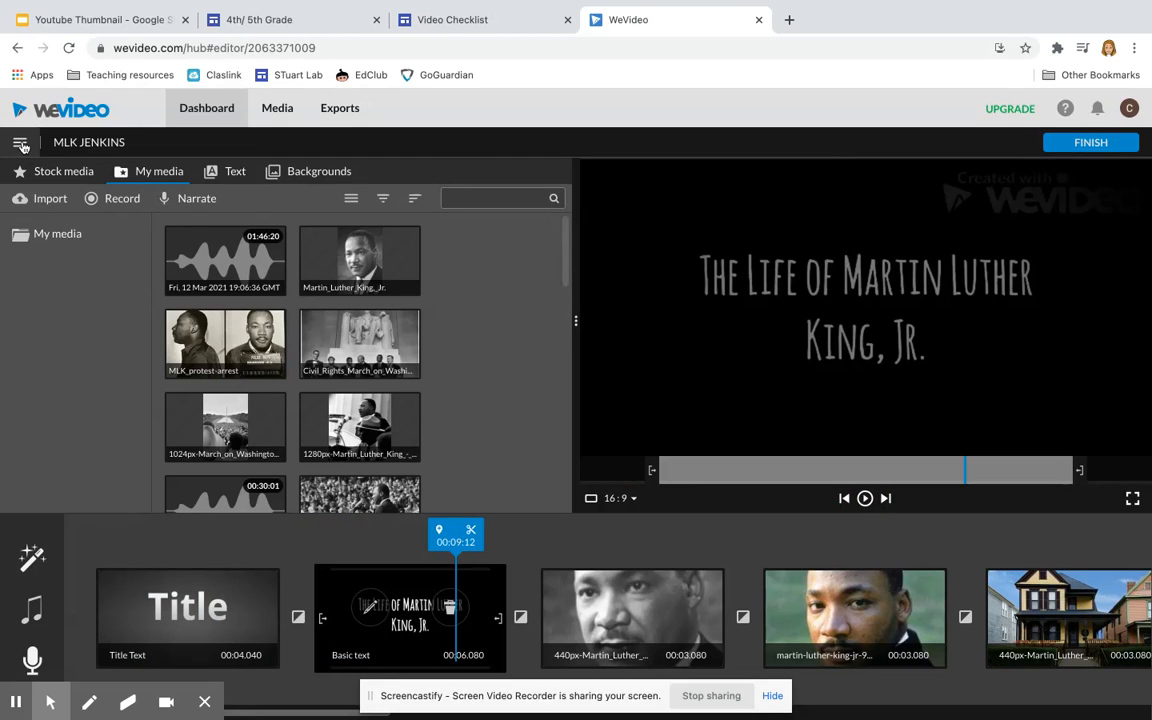
# Step: Switch to the timeline layout and move Voiceover 1 to start around 00:11
pyautogui.click(17, 145)
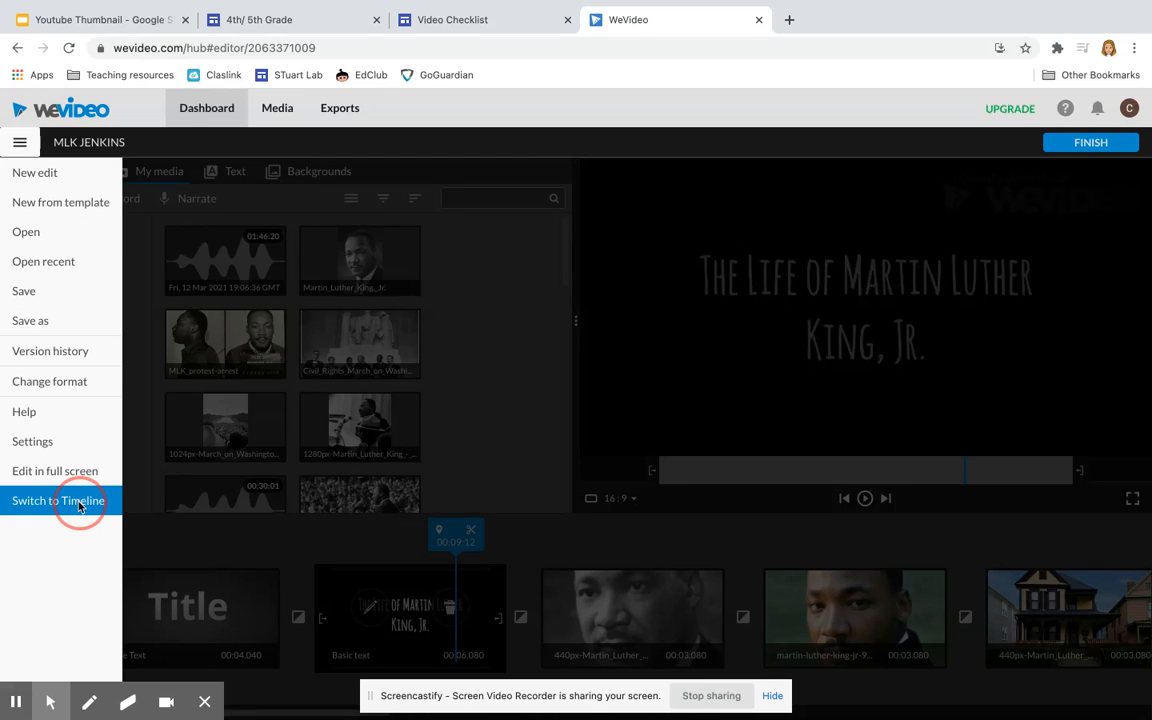
pyautogui.click(57, 501)
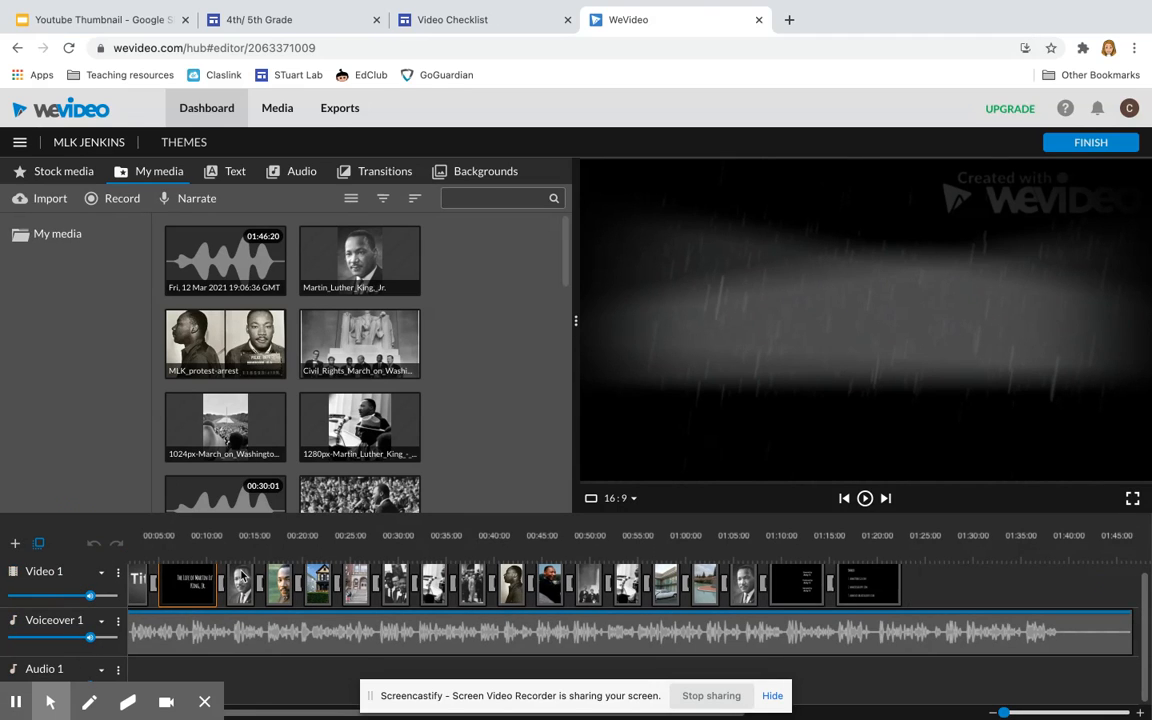
pyautogui.click(191, 580)
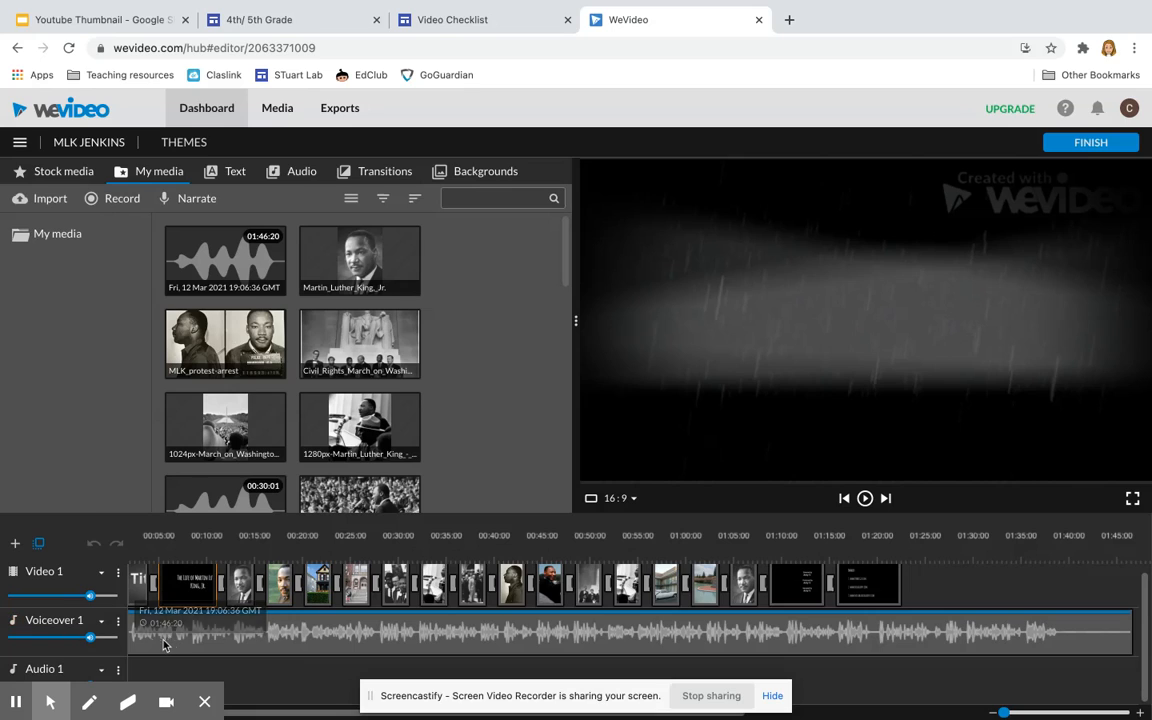
pyautogui.moveTo(206, 647)
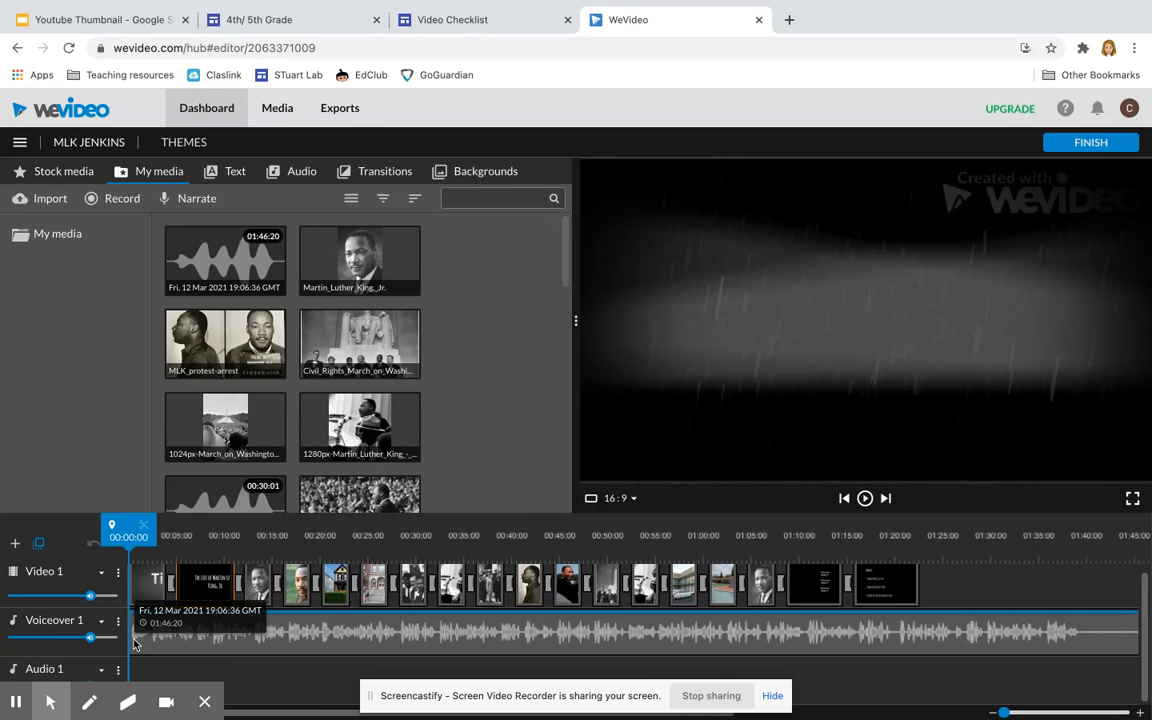
pyautogui.moveTo(135, 637); pyautogui.dragTo(245, 654)
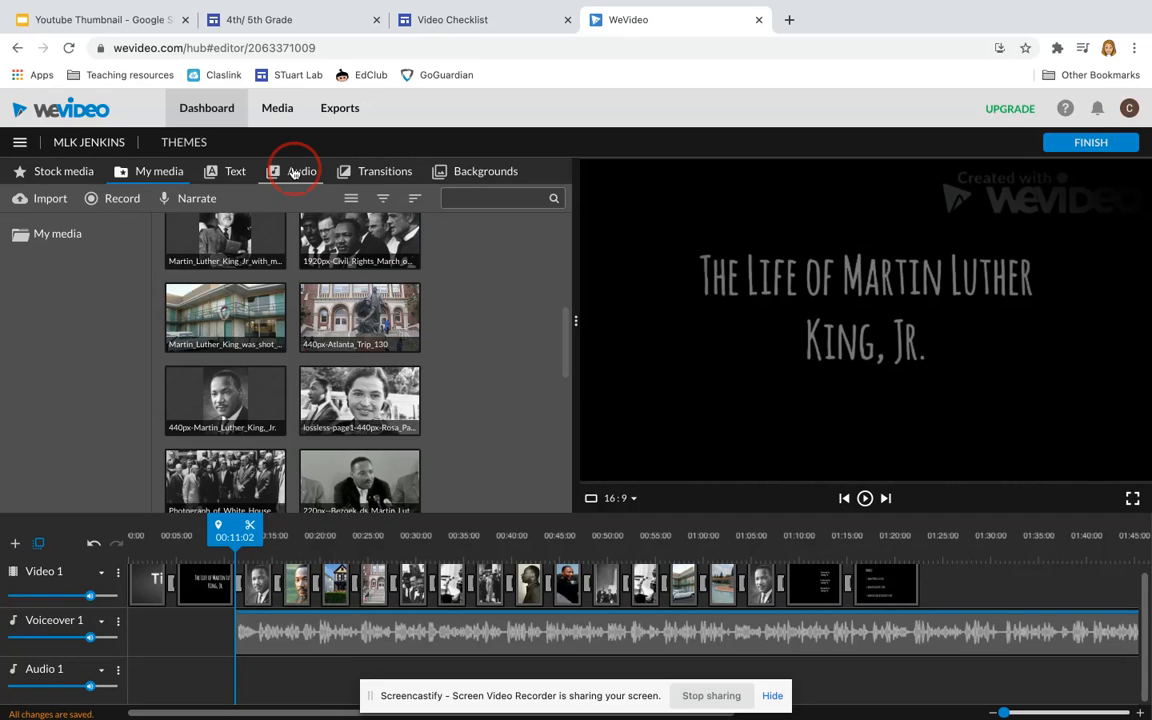
# Step: Open the Audio library to browse free music tracks
pyautogui.click(301, 171)
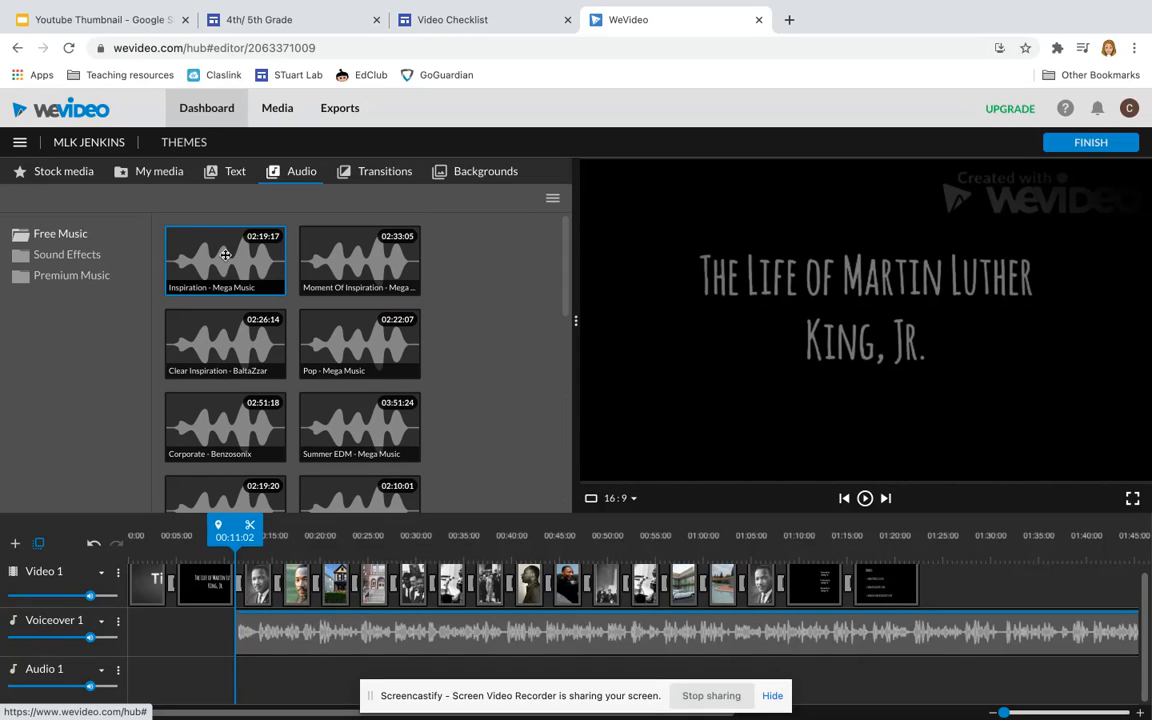
pyautogui.moveTo(234, 260)
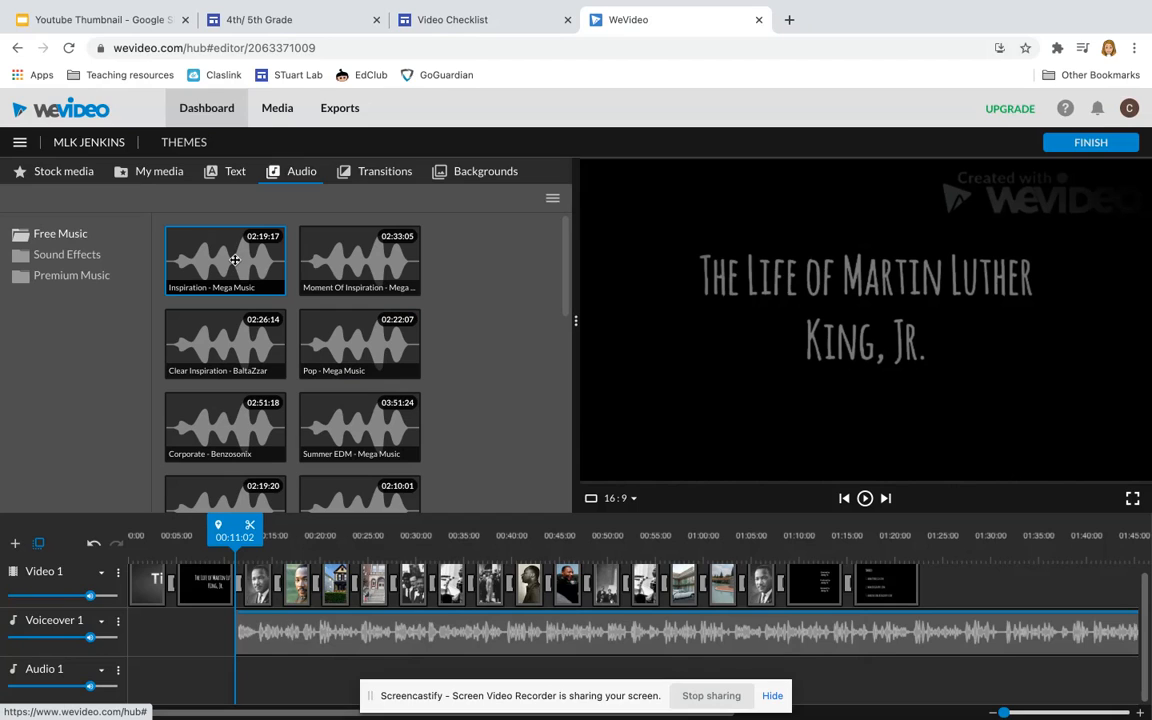
pyautogui.moveTo(238, 268)
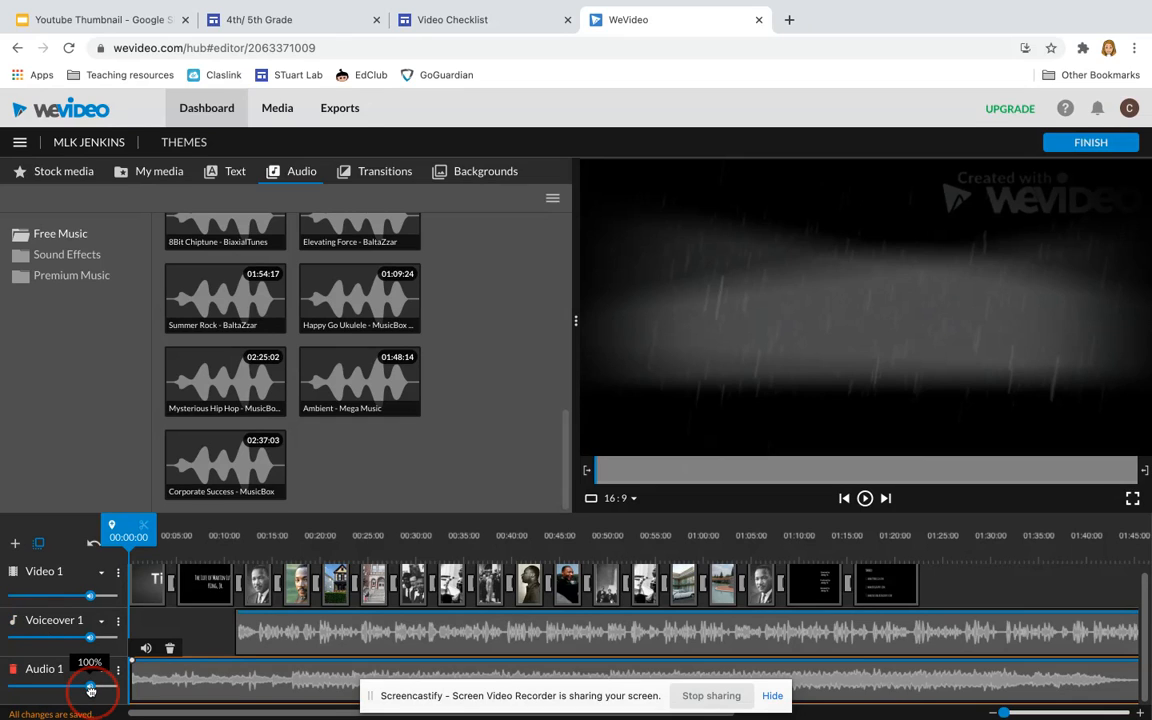
# Step: Lower the background music volume and open the Text titles library
pyautogui.moveTo(90, 688); pyautogui.dragTo(40, 688)
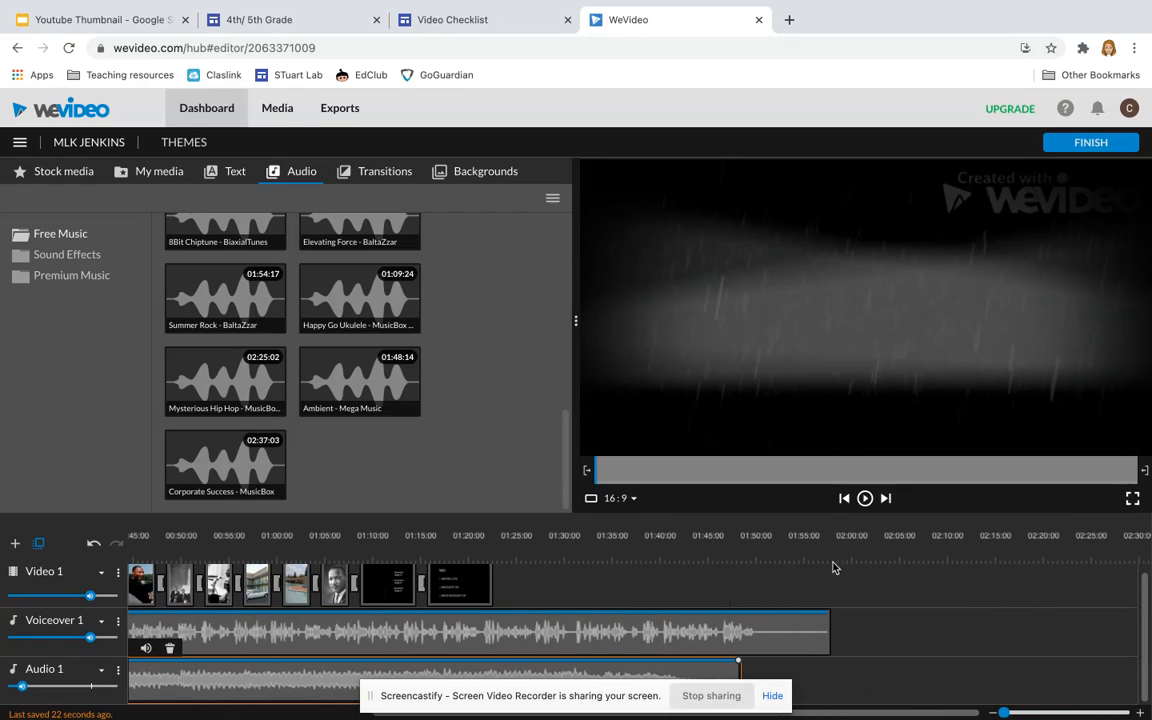
pyautogui.moveTo(832, 583)
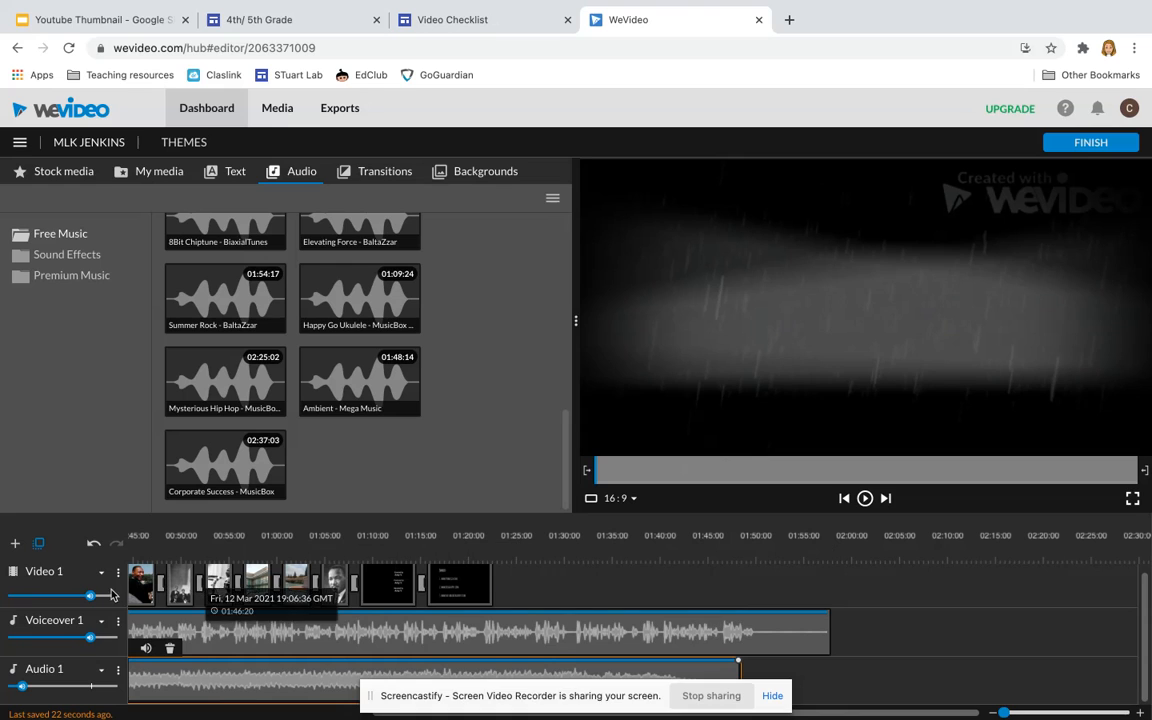
pyautogui.click(235, 171)
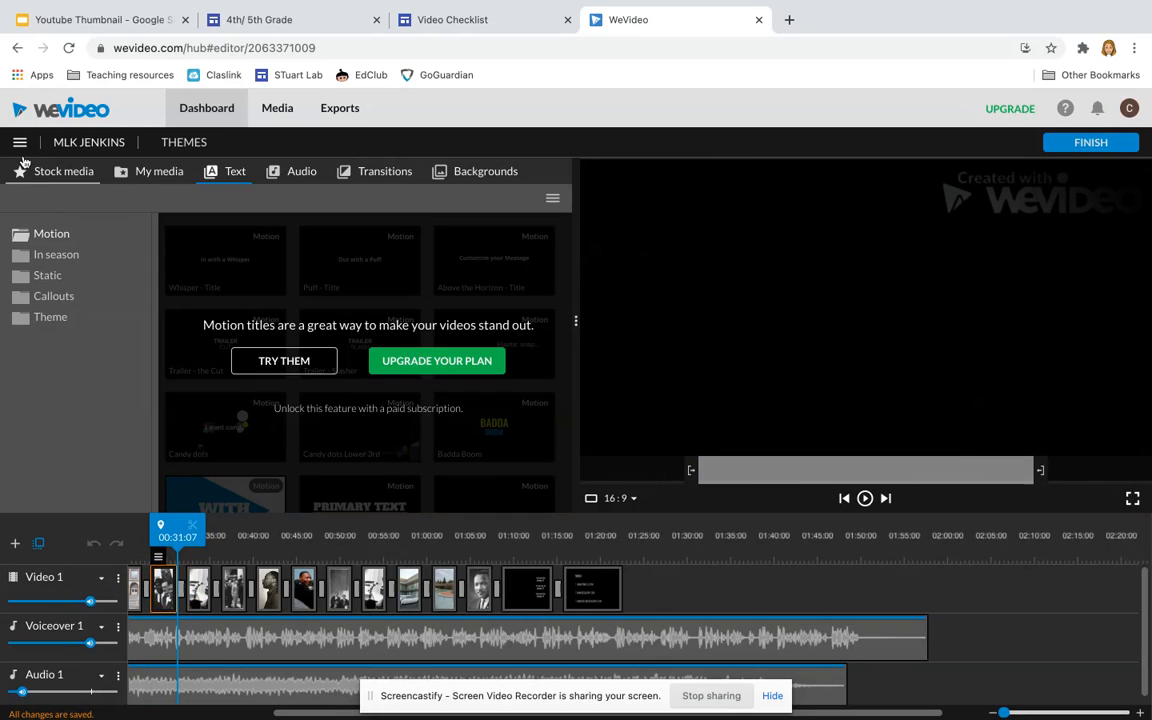
# Step: Switch the project to storyboard view, confirming the switch
pyautogui.click(19, 142)
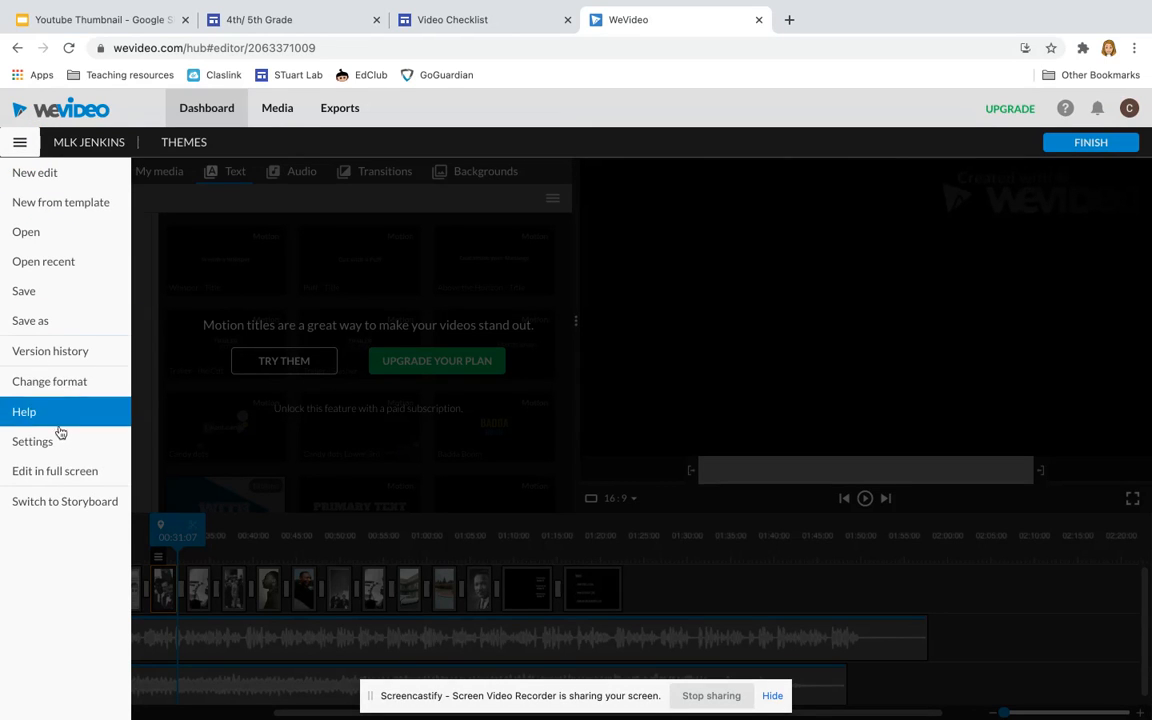
pyautogui.moveTo(64, 501)
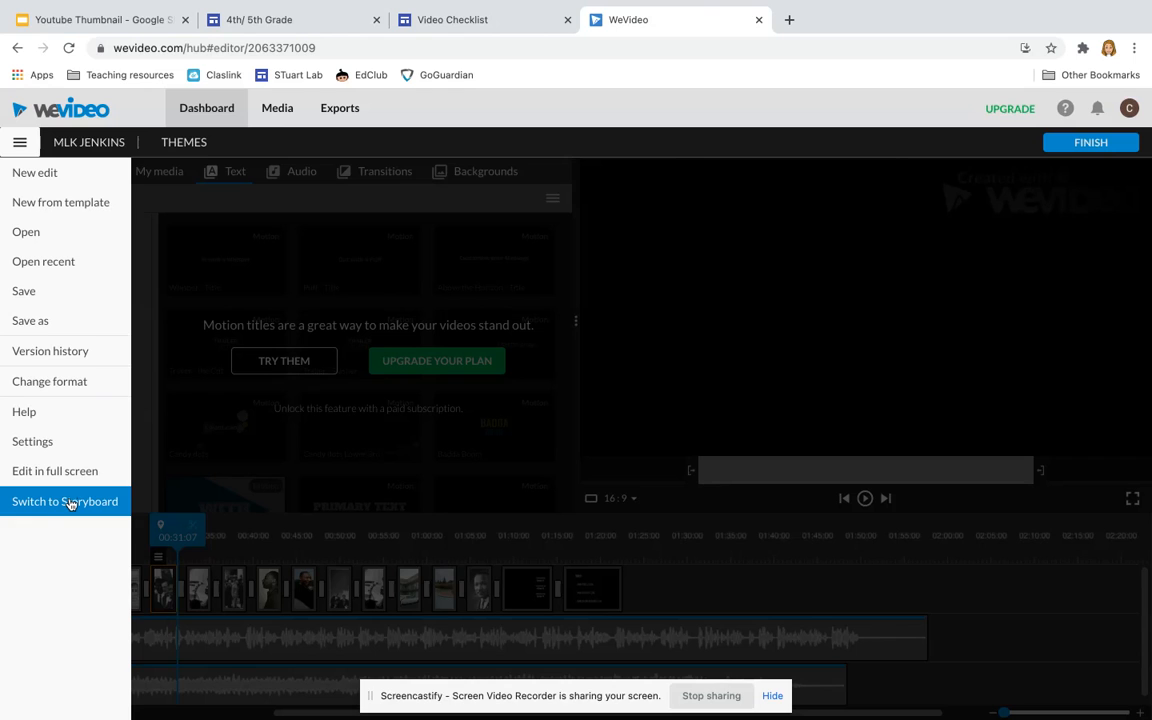
pyautogui.click(64, 501)
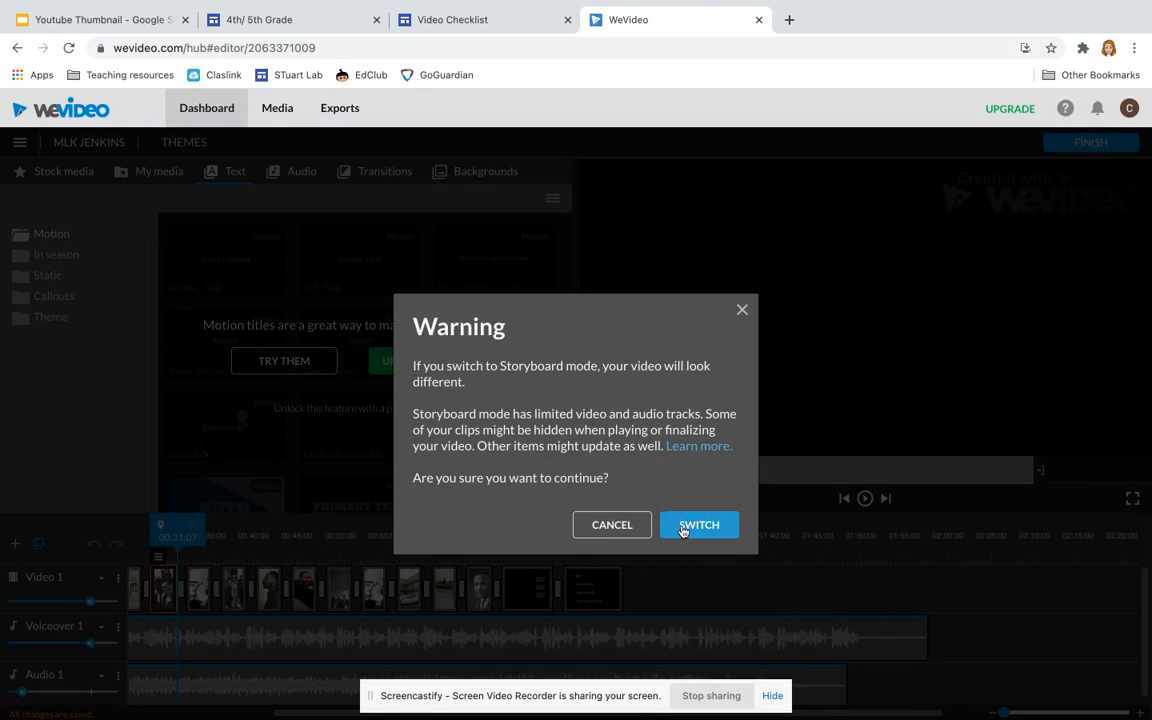
pyautogui.click(699, 525)
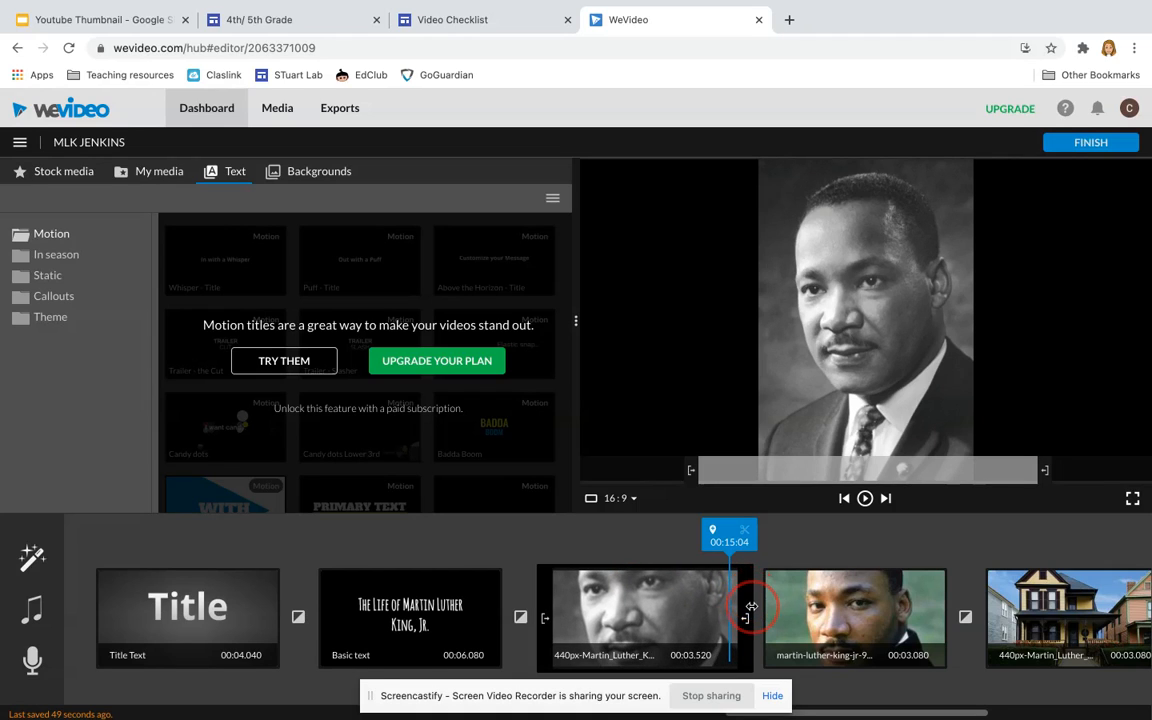
# Step: Lengthen the first Martin Luther King portrait clip by dragging its right edge
pyautogui.click(627, 612)
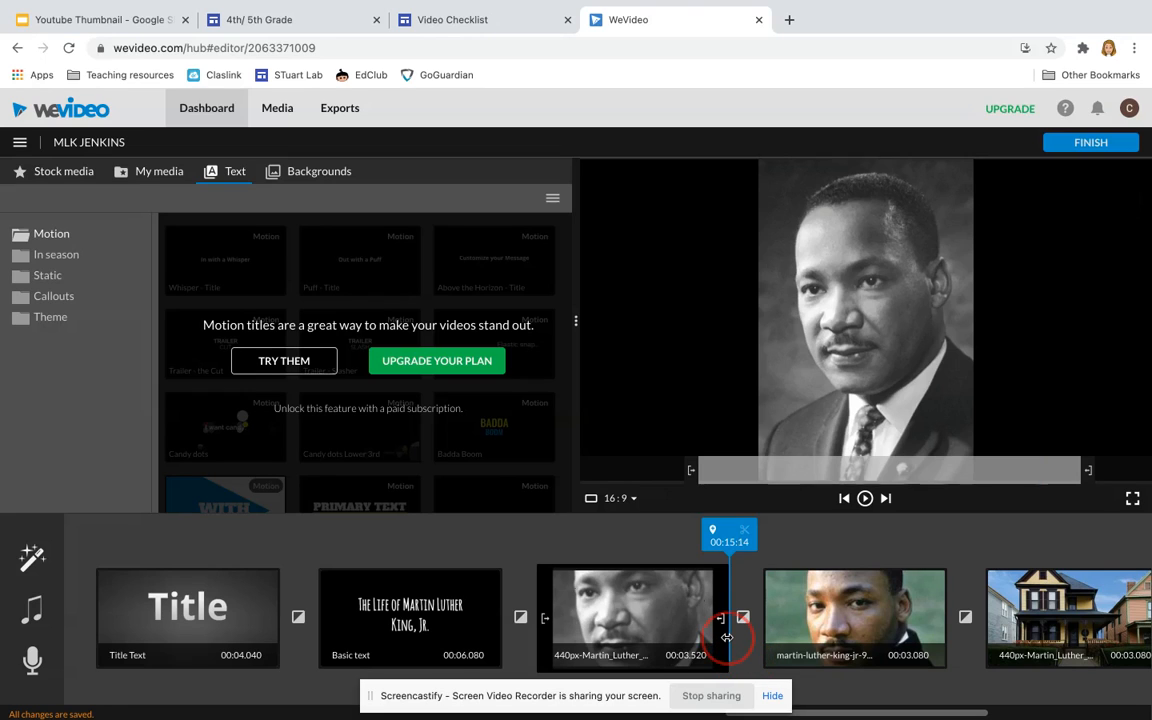
pyautogui.moveTo(727, 637); pyautogui.dragTo(760, 637)
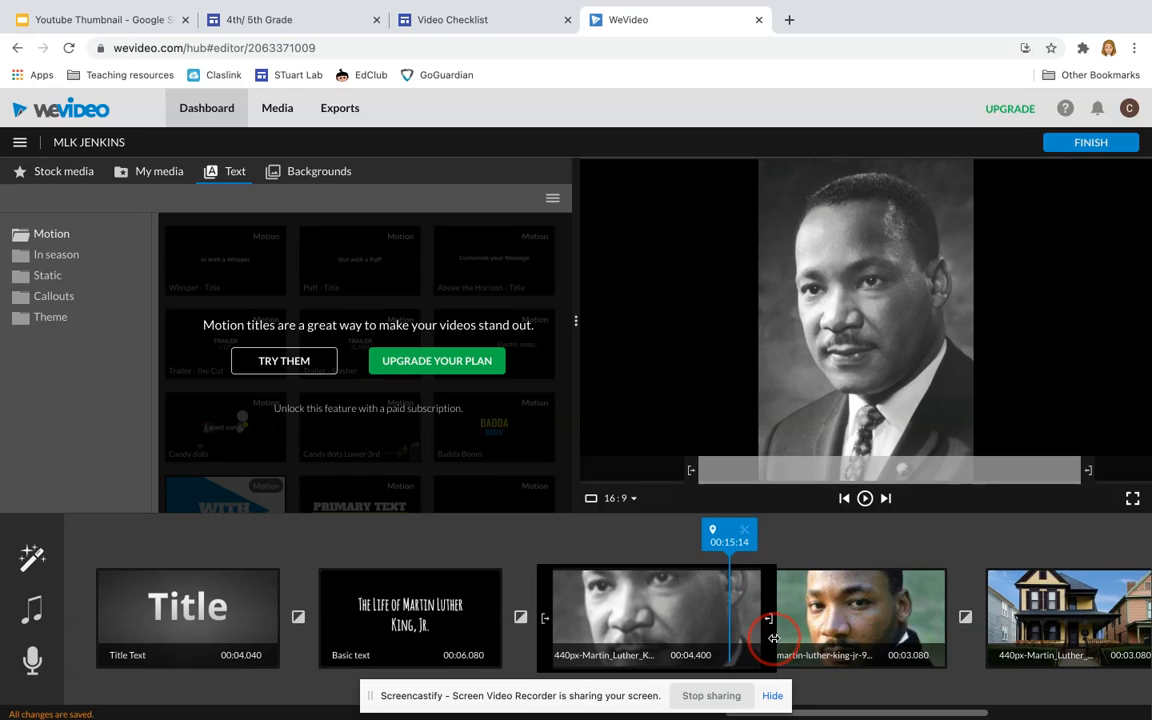
pyautogui.moveTo(770, 618); pyautogui.dragTo(798, 637)
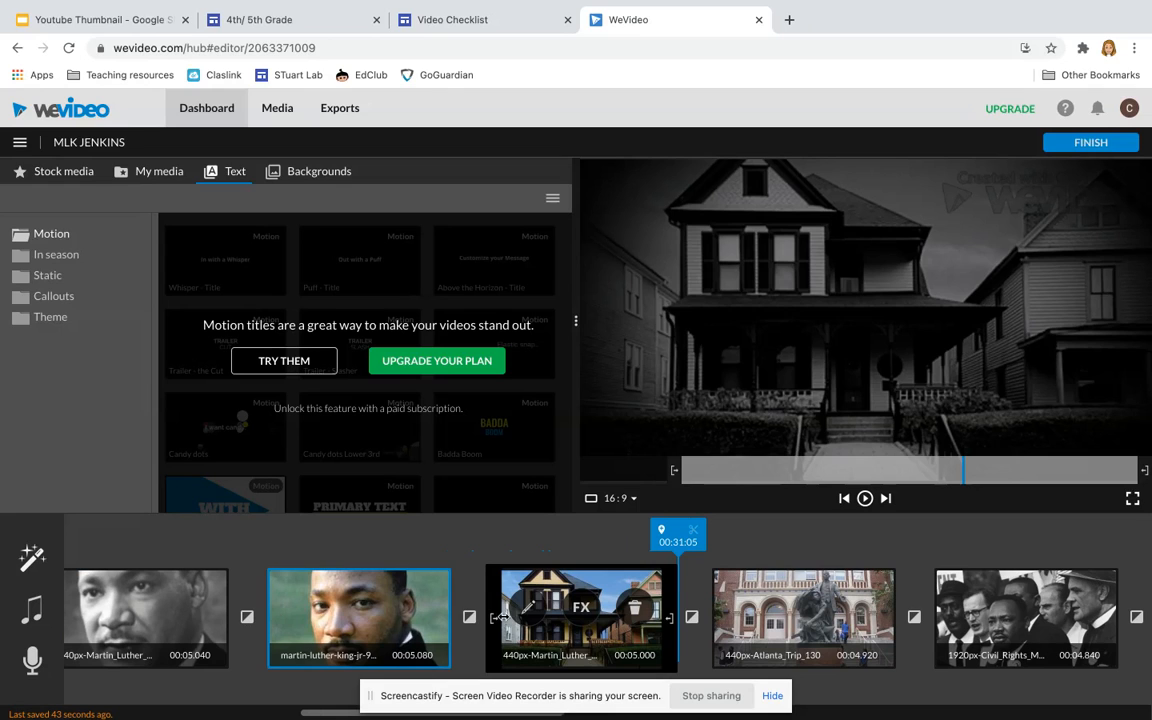
pyautogui.click(20, 142)
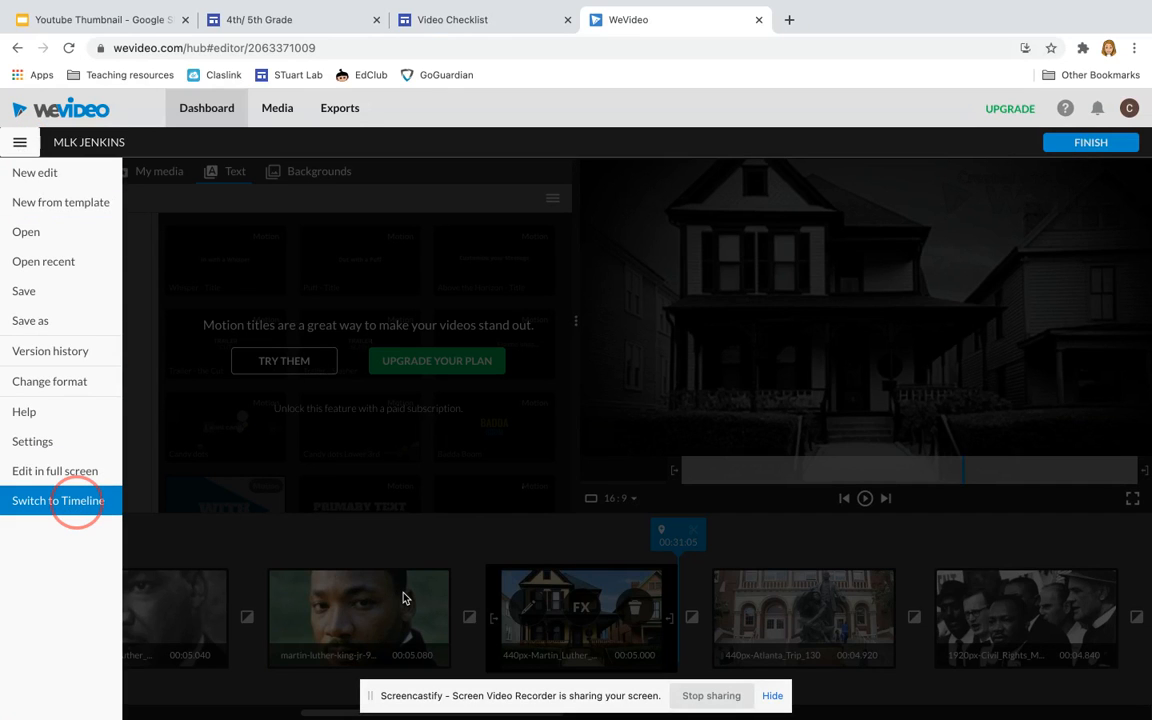
# Step: Switch the editor back to timeline mode to review the voiceover track
pyautogui.click(57, 501)
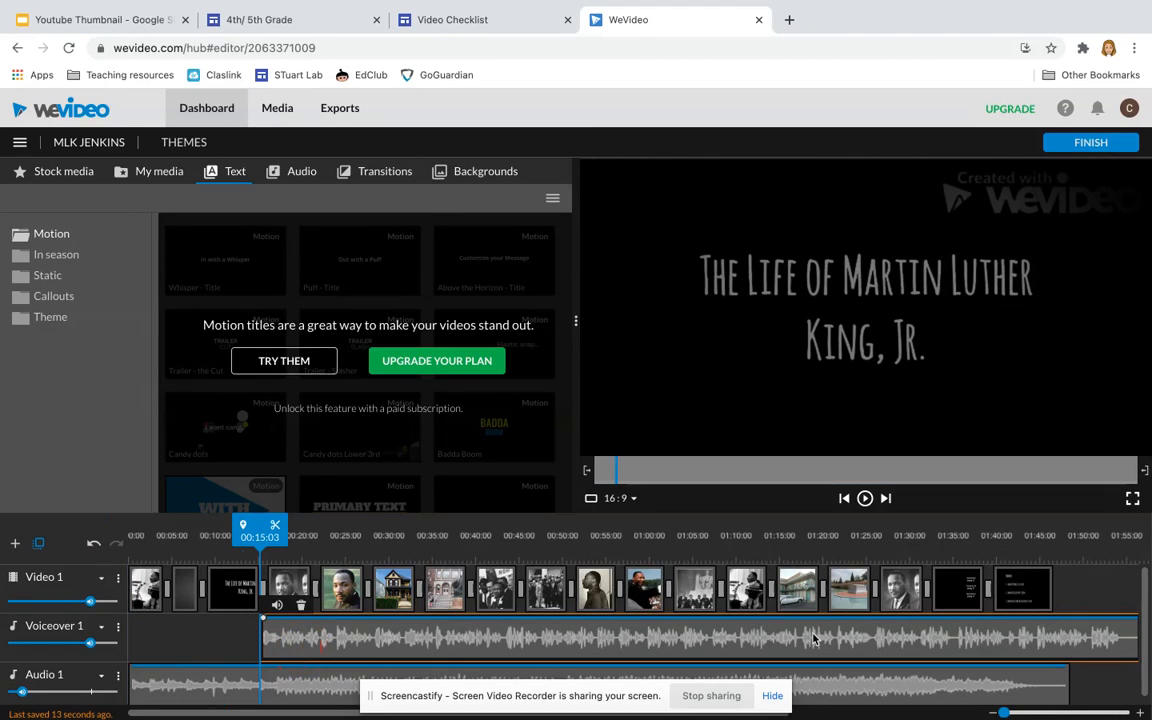
pyautogui.moveTo(1006, 638)
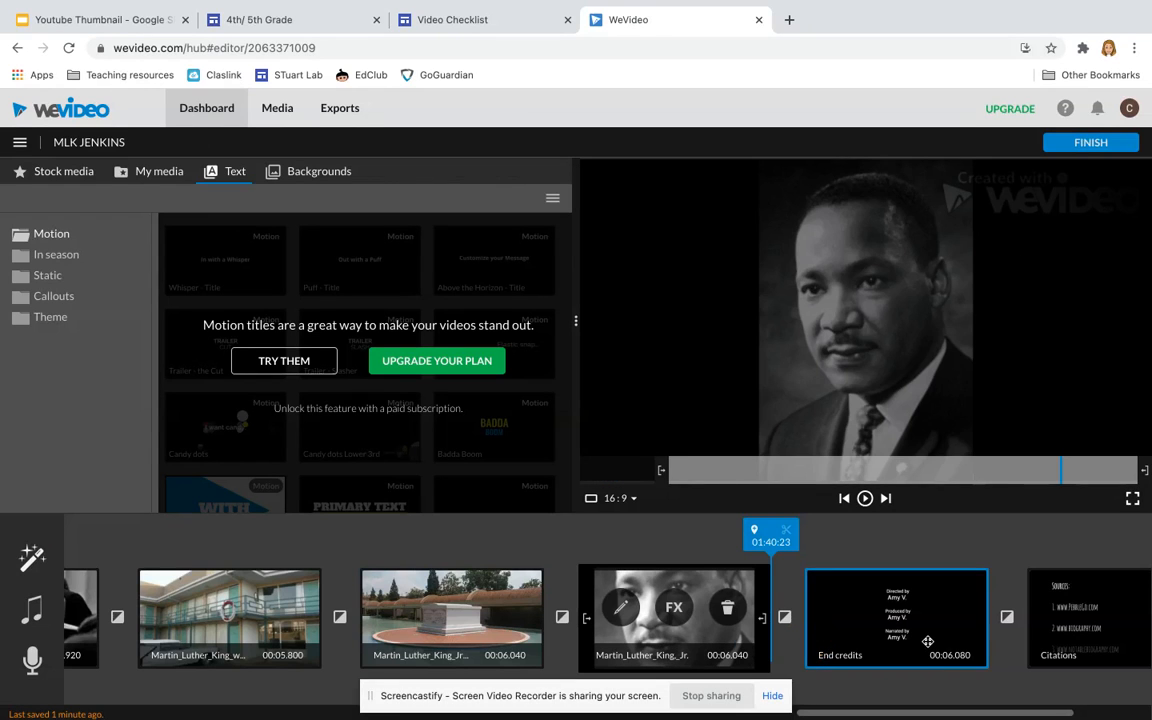
# Step: Inspect the End credits and opening title clips, then return to timeline view
pyautogui.click(227, 629)
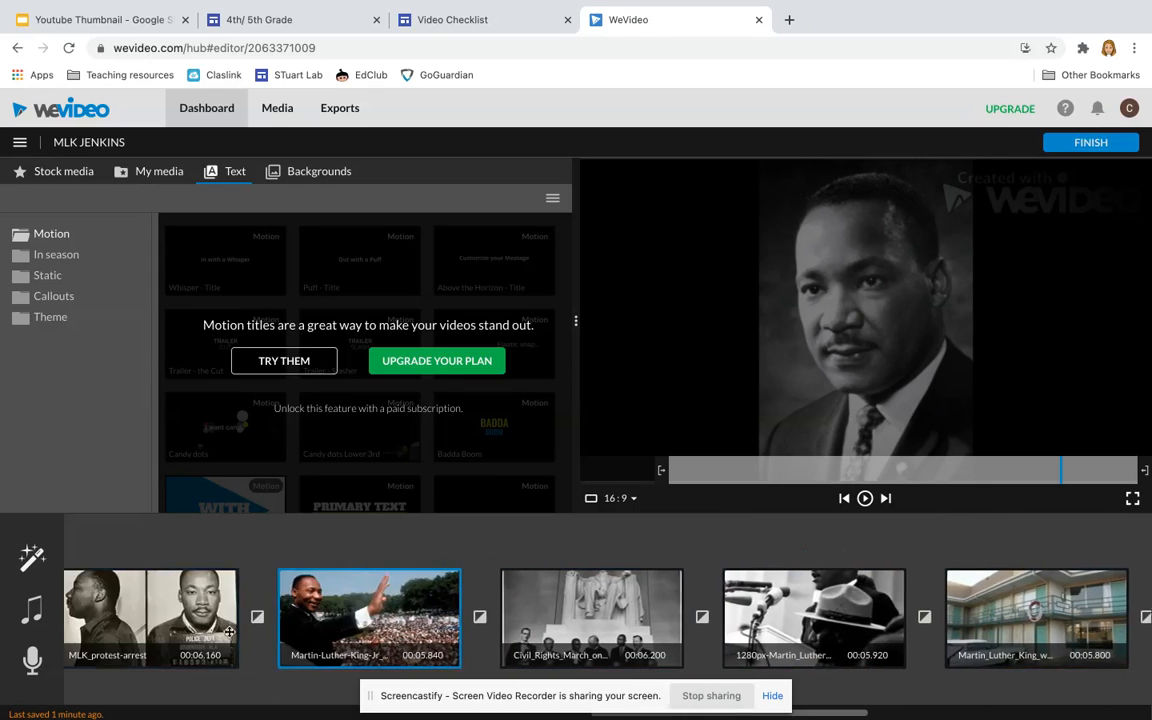
pyautogui.hscroll(3)
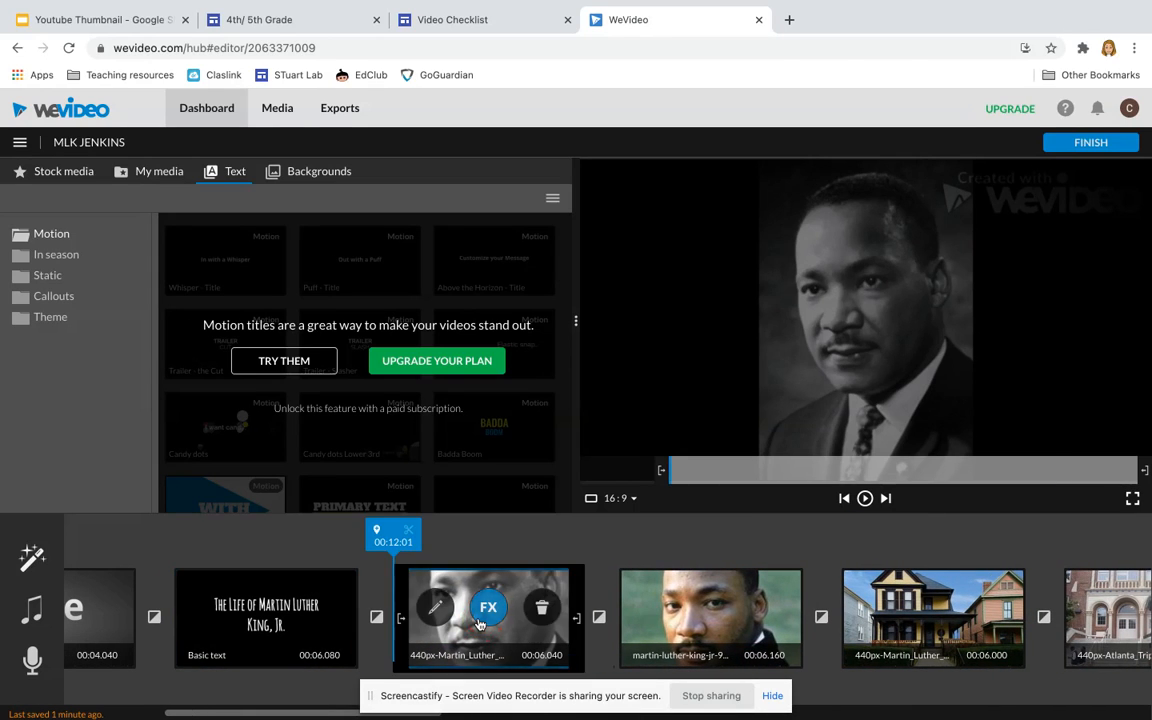
pyautogui.click(266, 617)
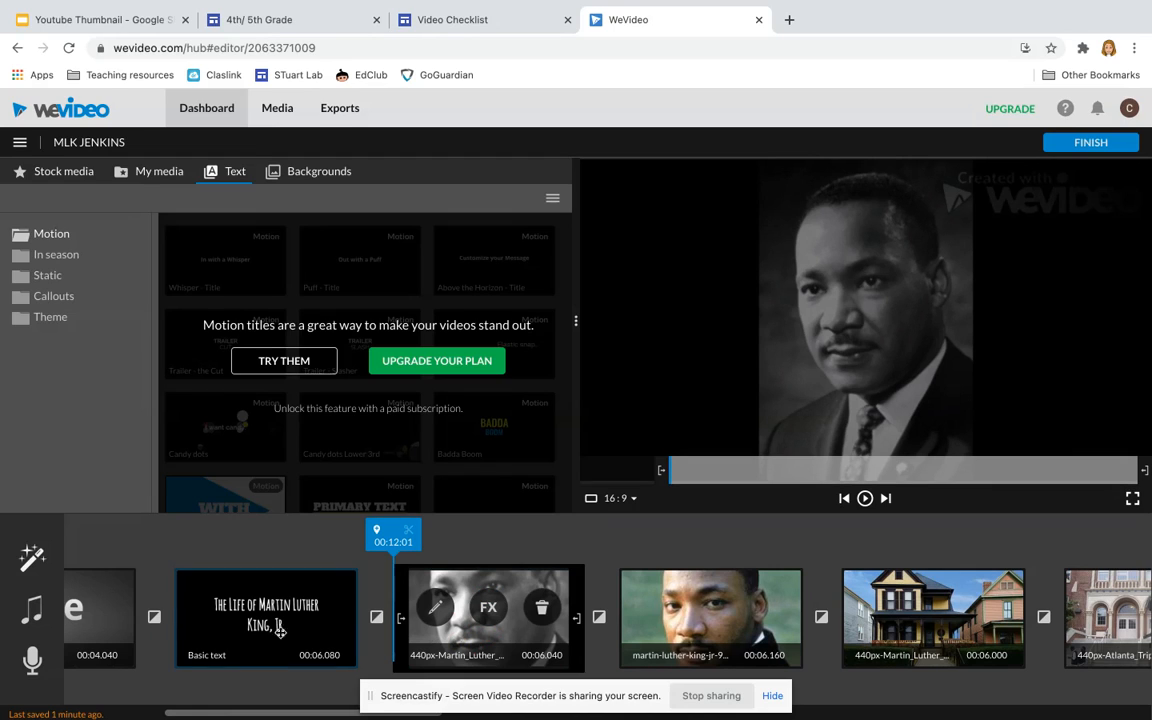
pyautogui.click(263, 619)
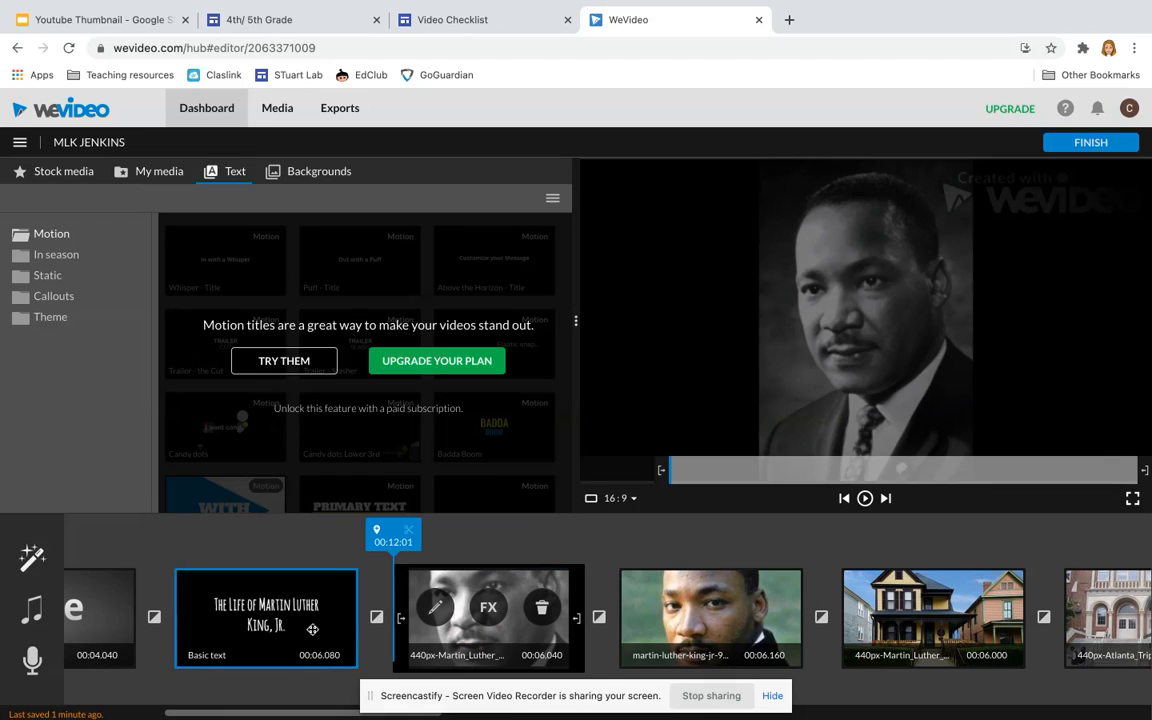
pyautogui.moveTo(289, 659)
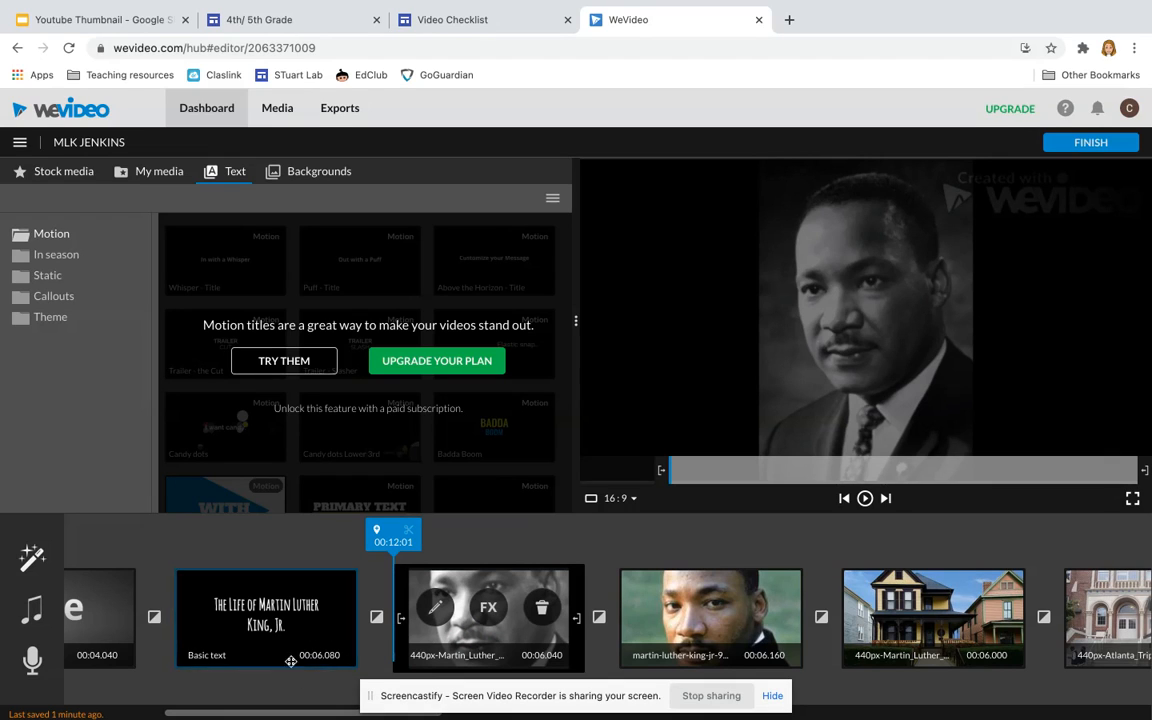
pyautogui.click(258, 618)
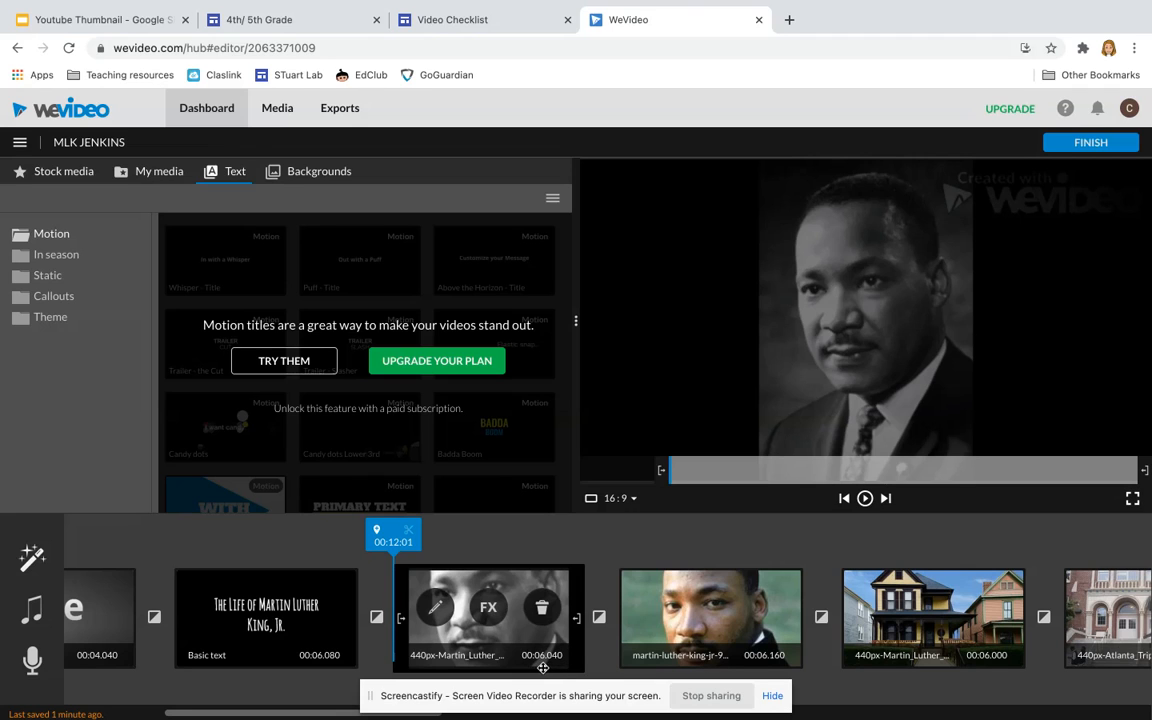
pyautogui.click(158, 171)
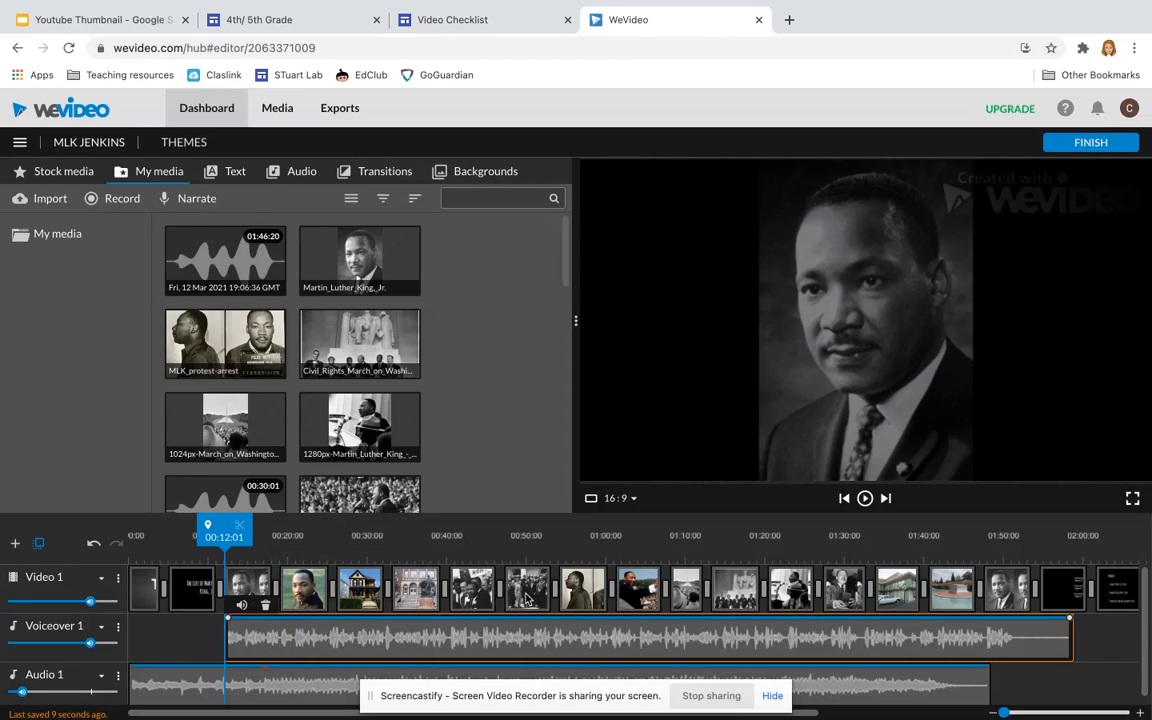
pyautogui.moveTo(263, 646)
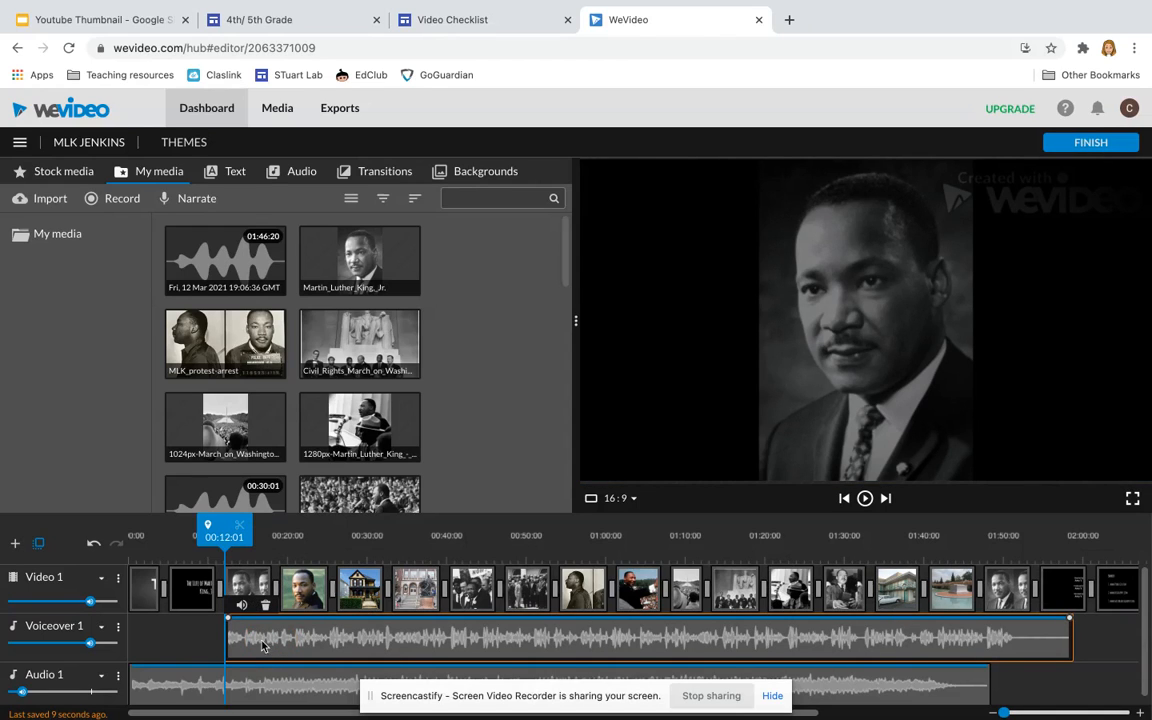